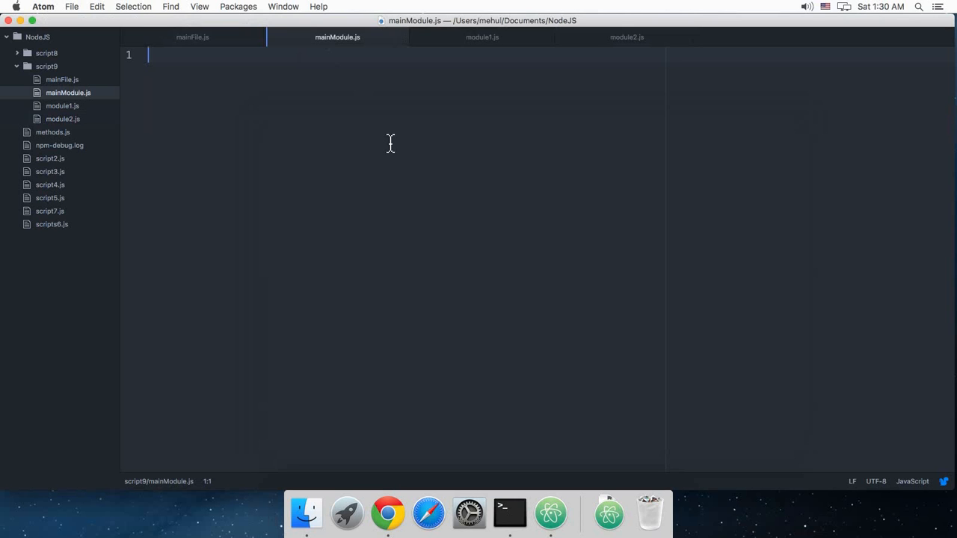
{"action": "mouse_move", "coordinate": [97, 92]}
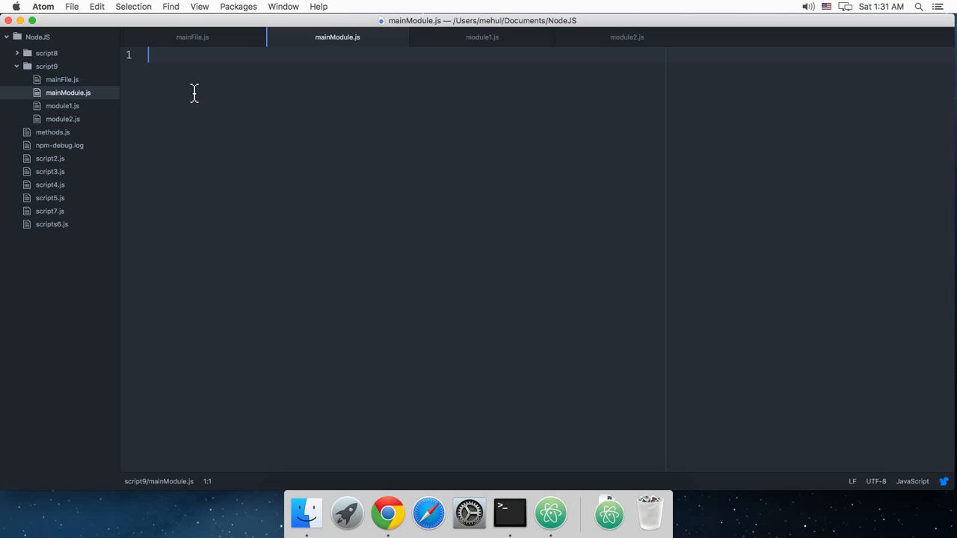
{"action": "mouse_move", "coordinate": [381, 127]}
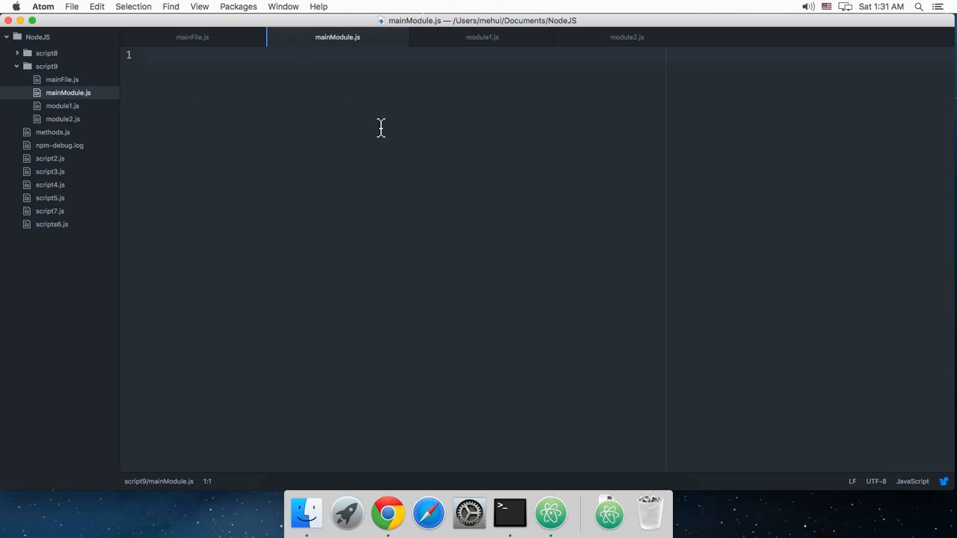
Start a '// new' comment in mainModule.js and place the cursor for code
{"action": "type", "text": "//"}
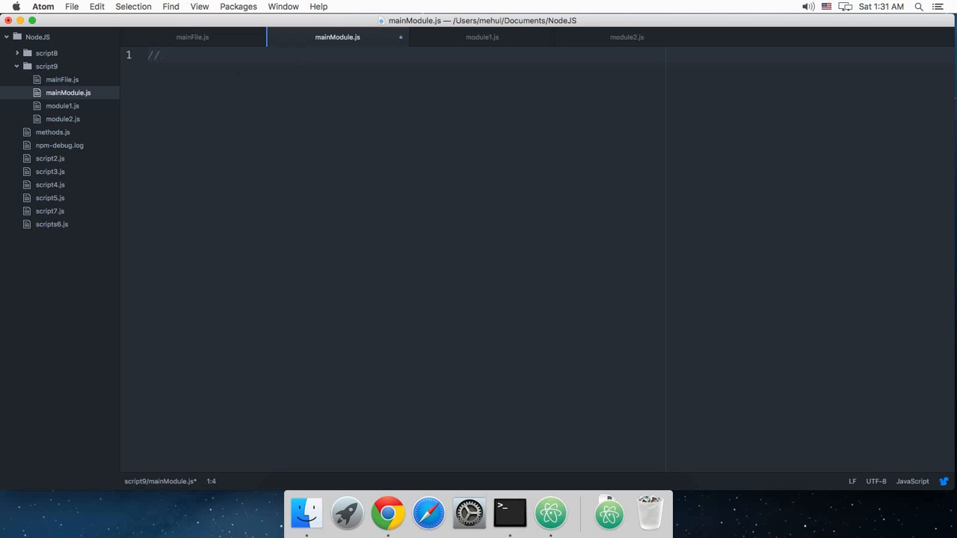
{"action": "type", "text": "new"}
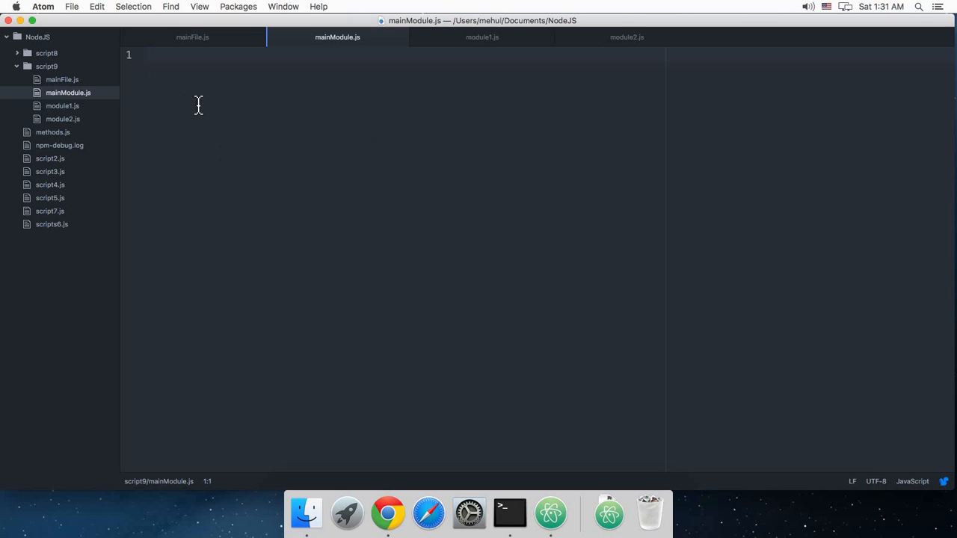
{"action": "left_click", "coordinate": [149, 54]}
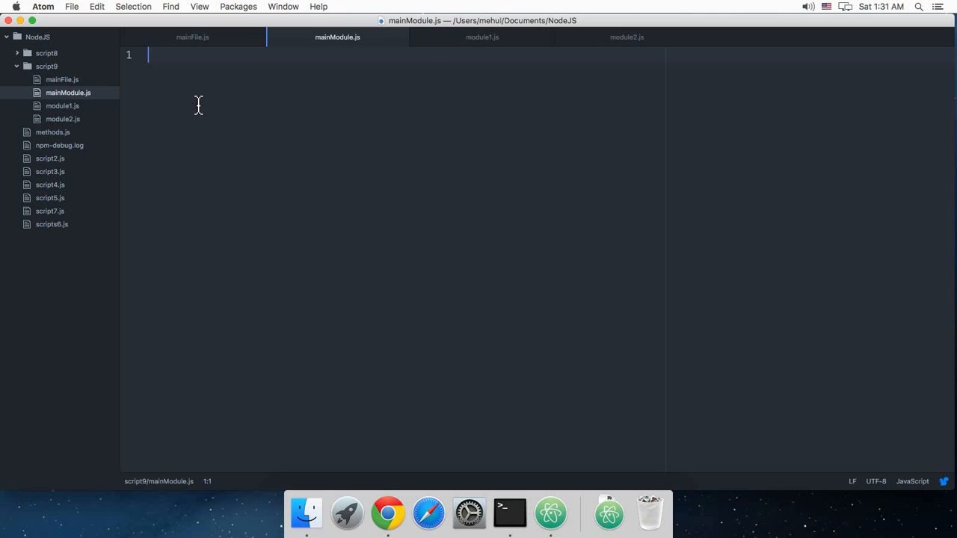
{"action": "mouse_move", "coordinate": [354, 207]}
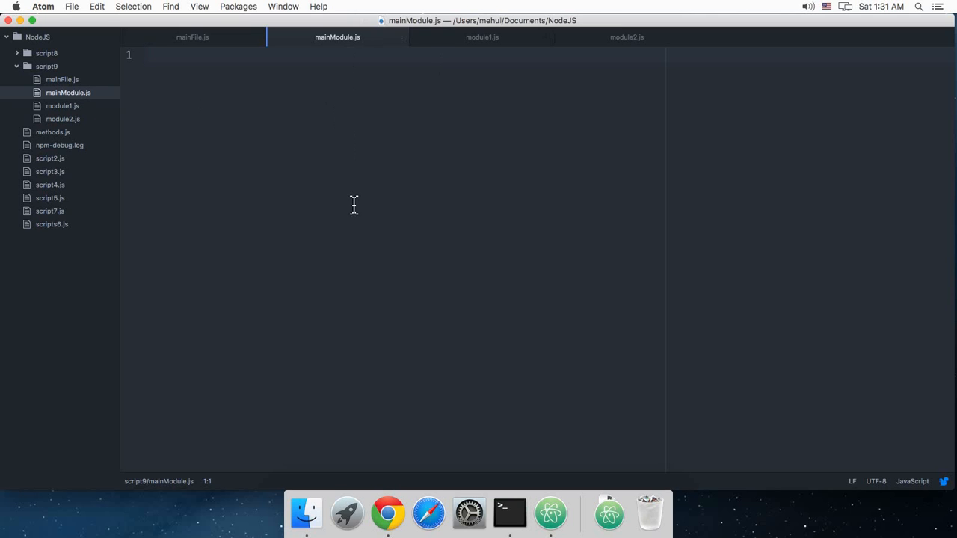
Declare function construct_func() { with a return of an empty object inside
{"action": "type", "text": "func"}
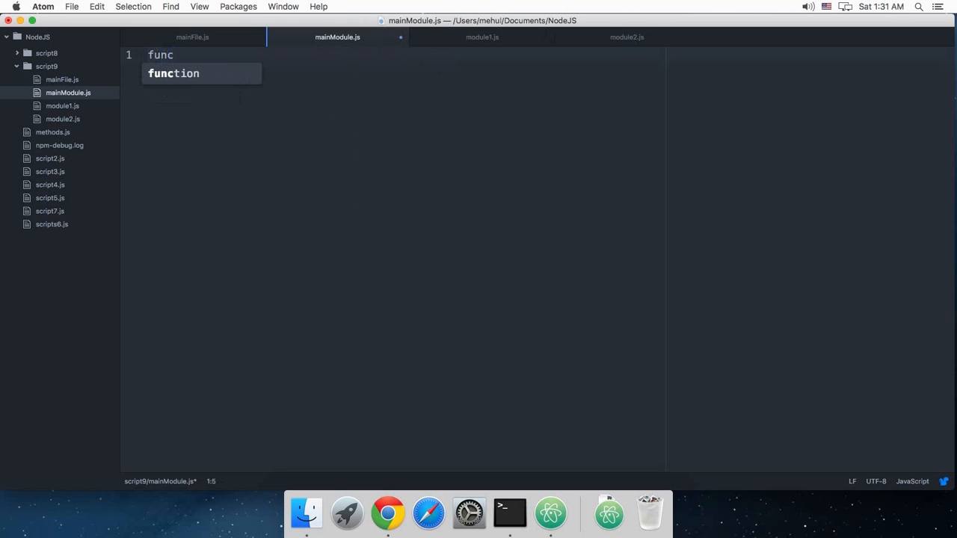
{"action": "key", "text": "Tab"}
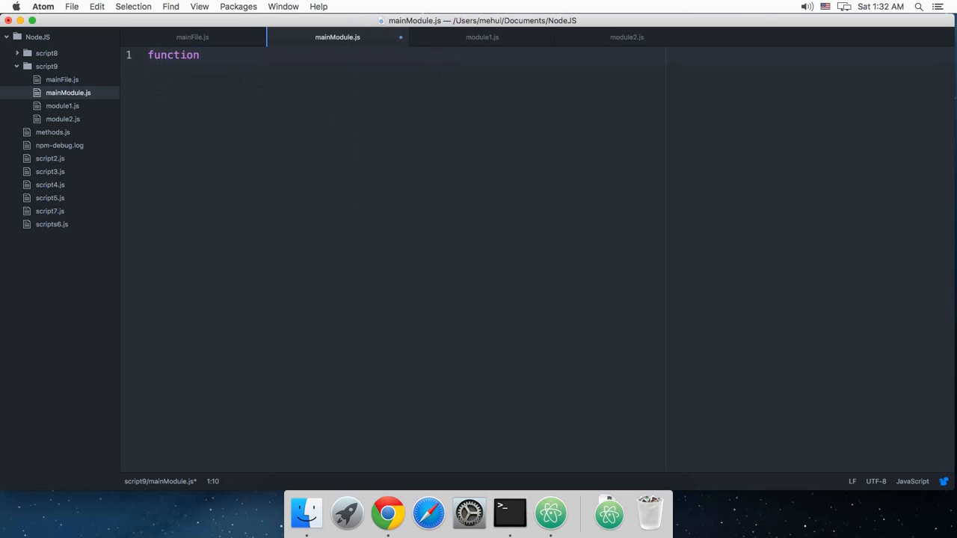
{"action": "type", "text": "con"}
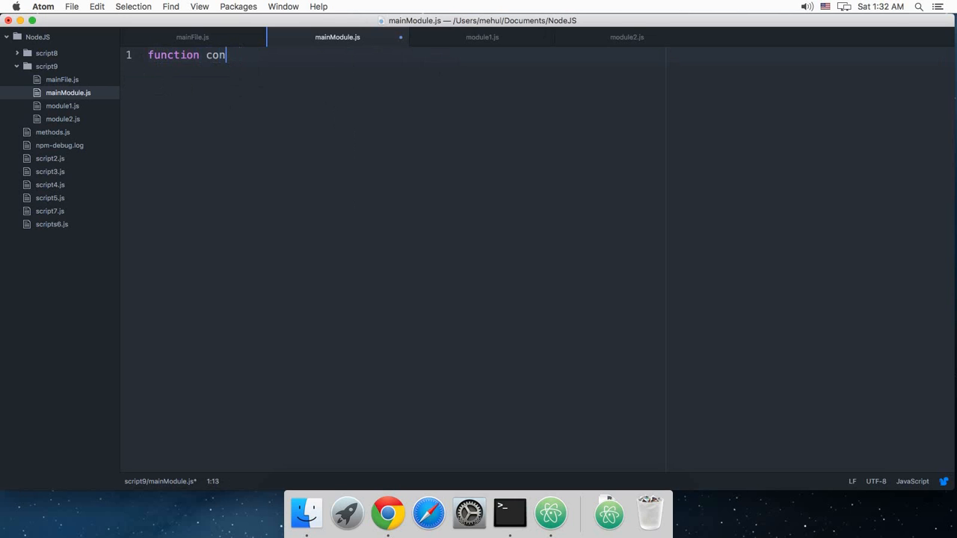
{"action": "type", "text": "struct"}
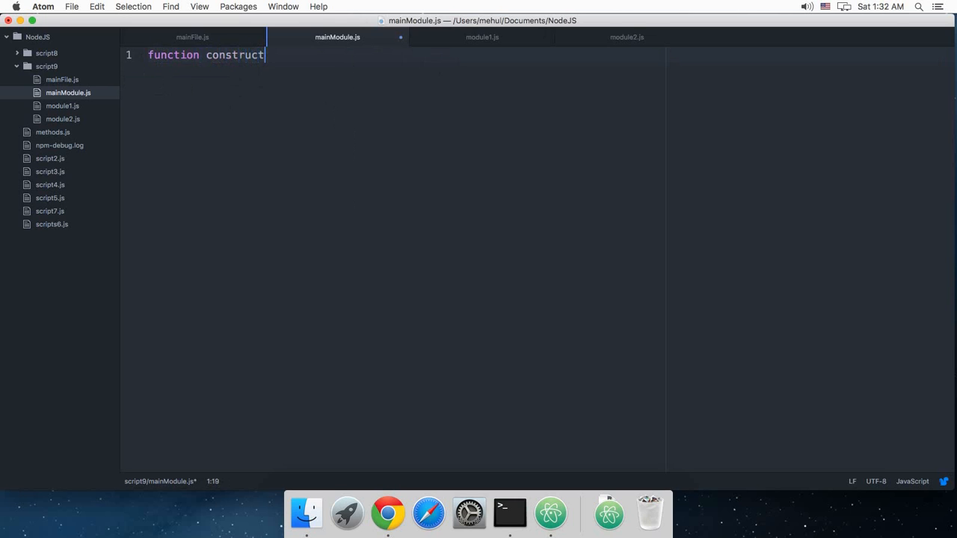
{"action": "type", "text": "_f"}
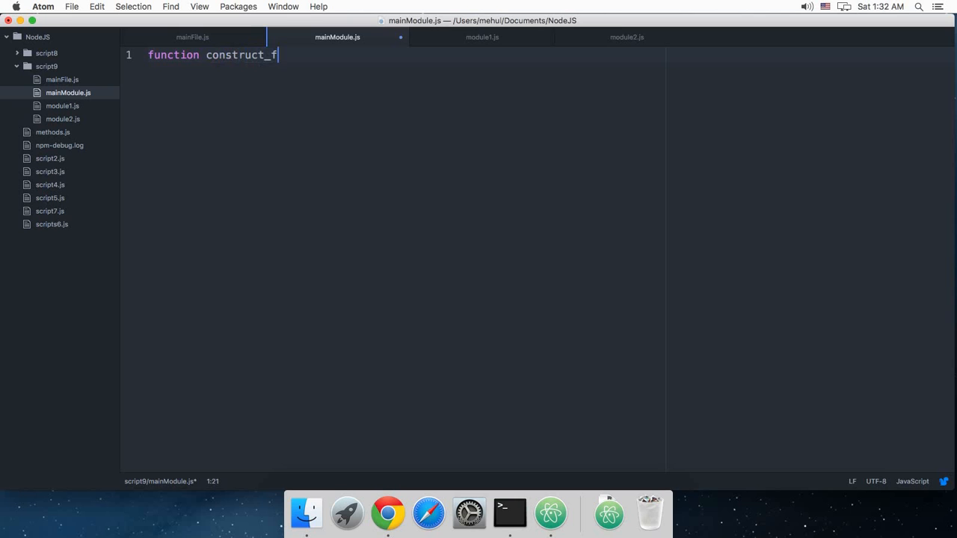
{"action": "type", "text": "unc() {"}
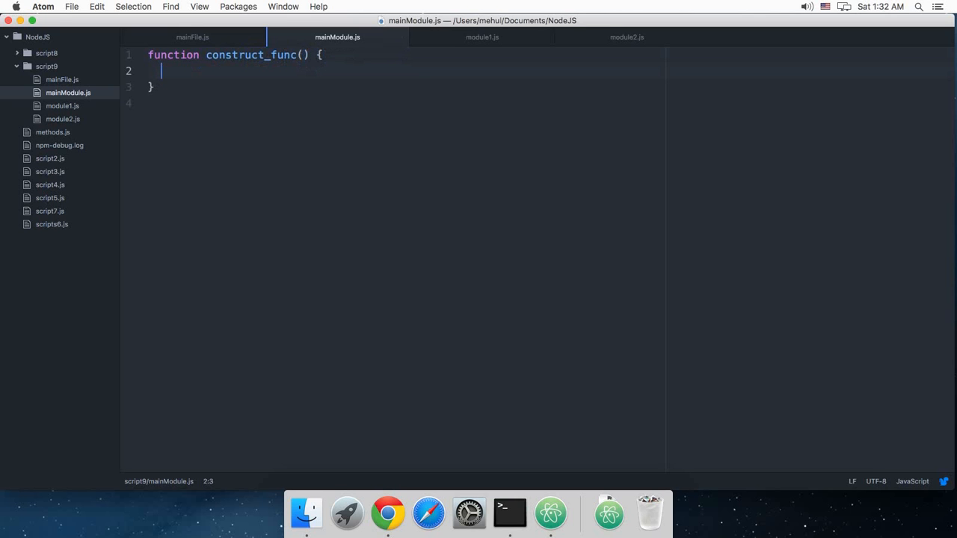
{"action": "type", "text": "reut"}
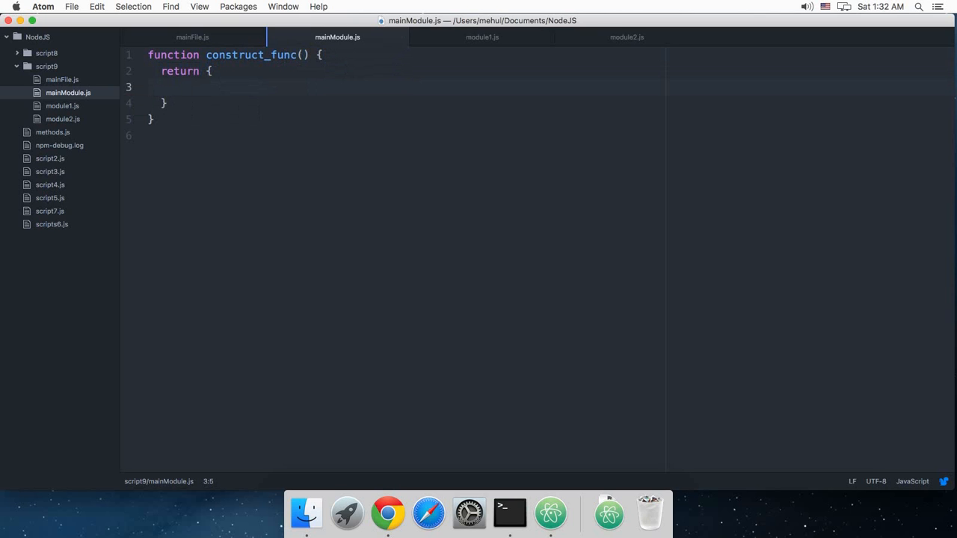
Add a name: function(fName, lName) entry to the returned object
{"action": "type", "text": "name"}
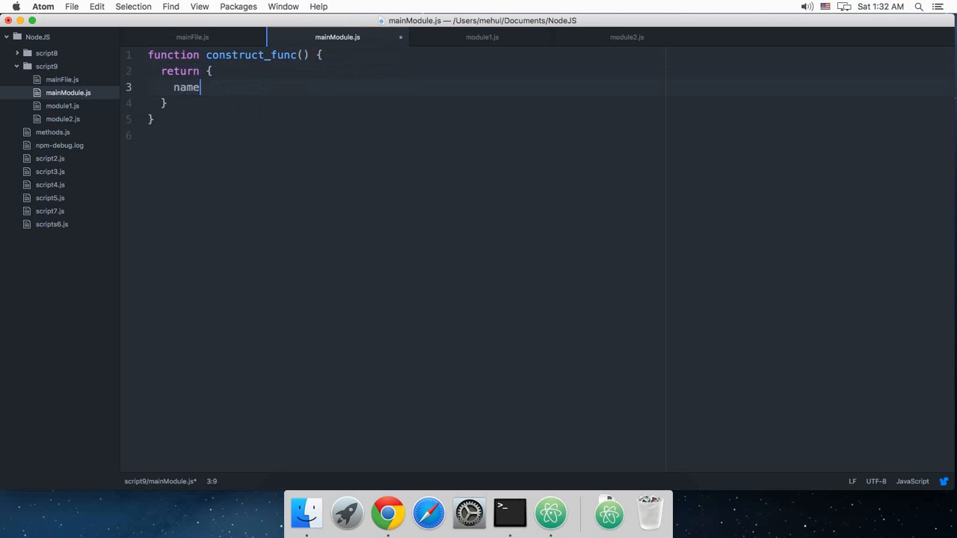
{"action": "type", "text": ": function()"}
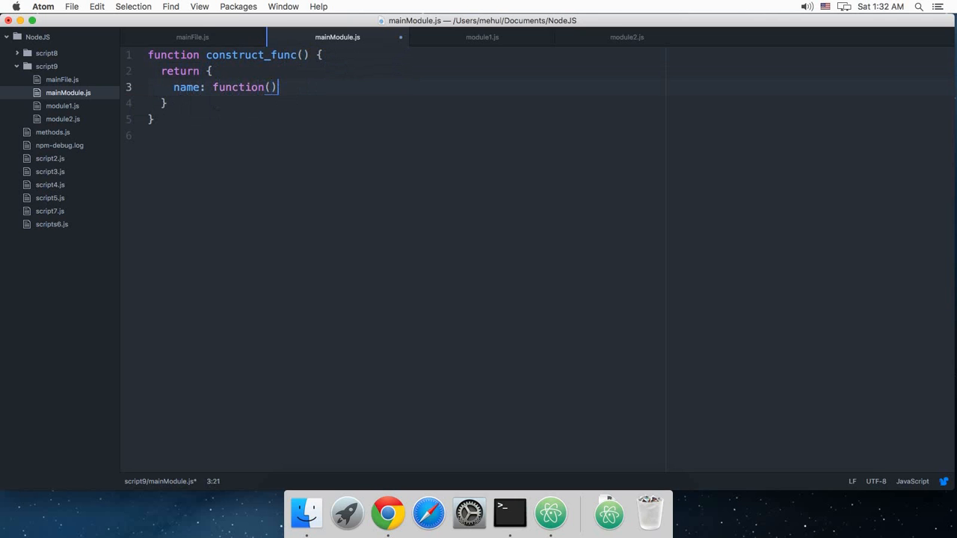
{"action": "type", "text": "fN"}
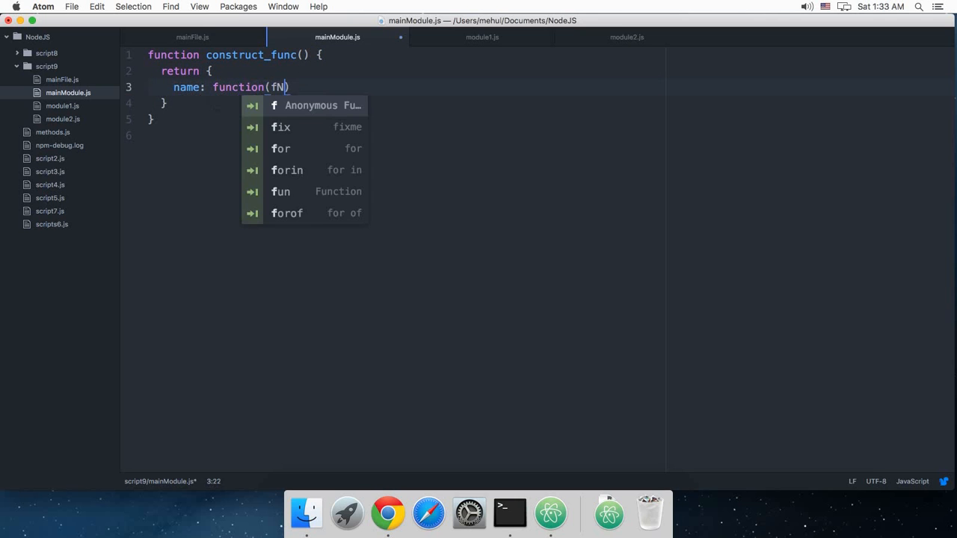
{"action": "type", "text": "Name, lName"}
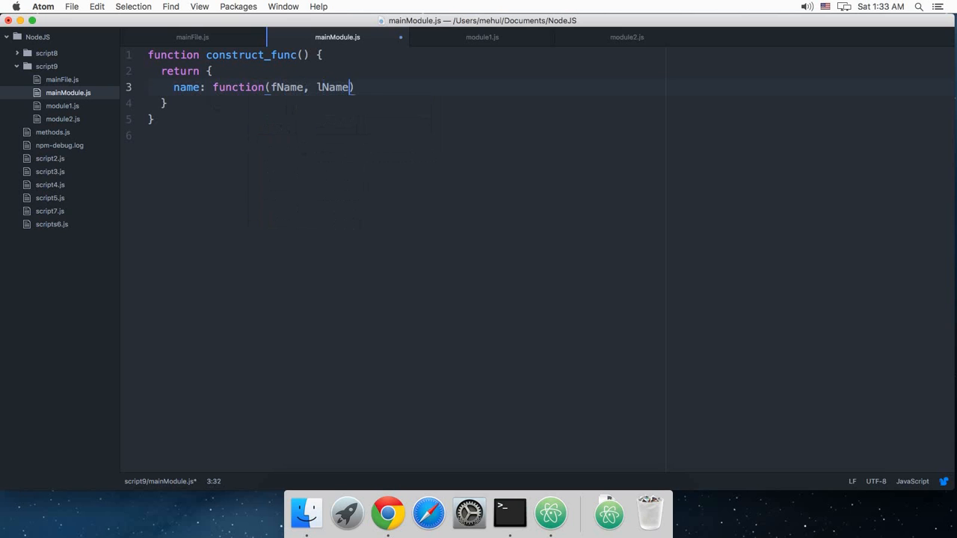
{"action": "type", "text": ")"}
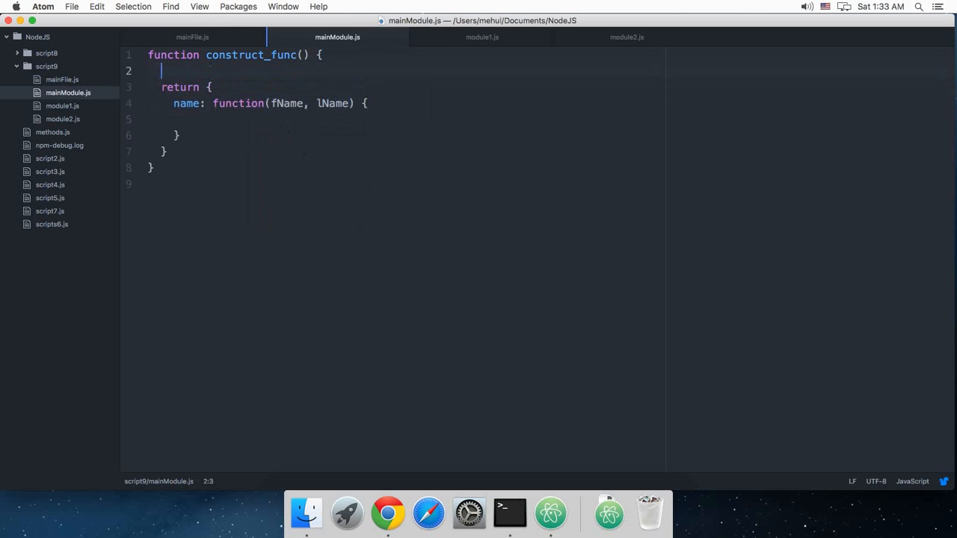
Declare var nameHolder; and set nameHolder = fName + lName inside name
{"action": "type", "text": "var"}
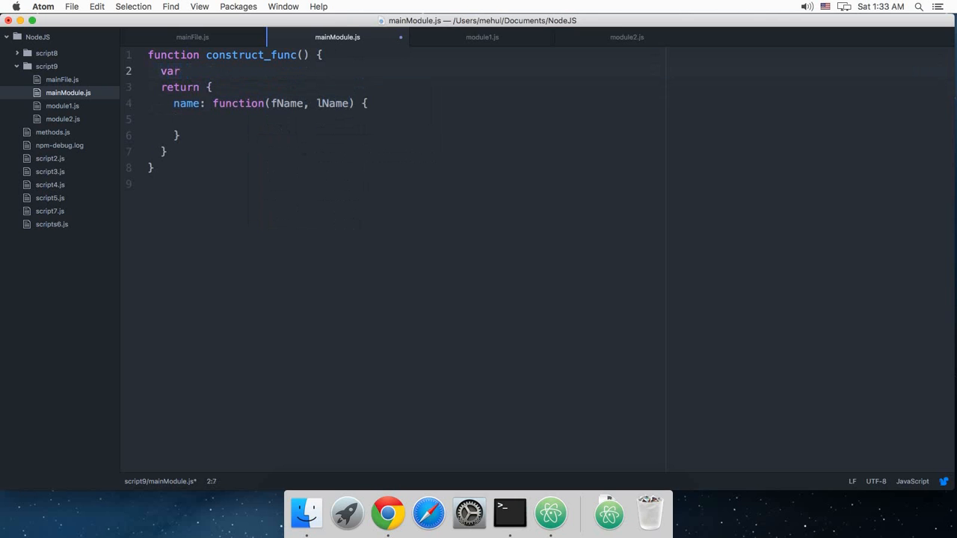
{"action": "type", "text": "n"}
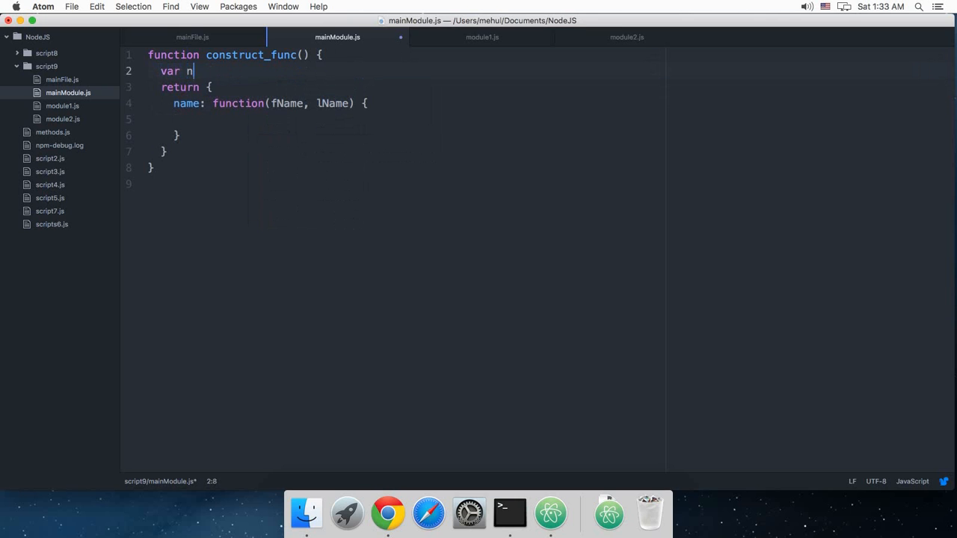
{"action": "type", "text": "ameHolder;"}
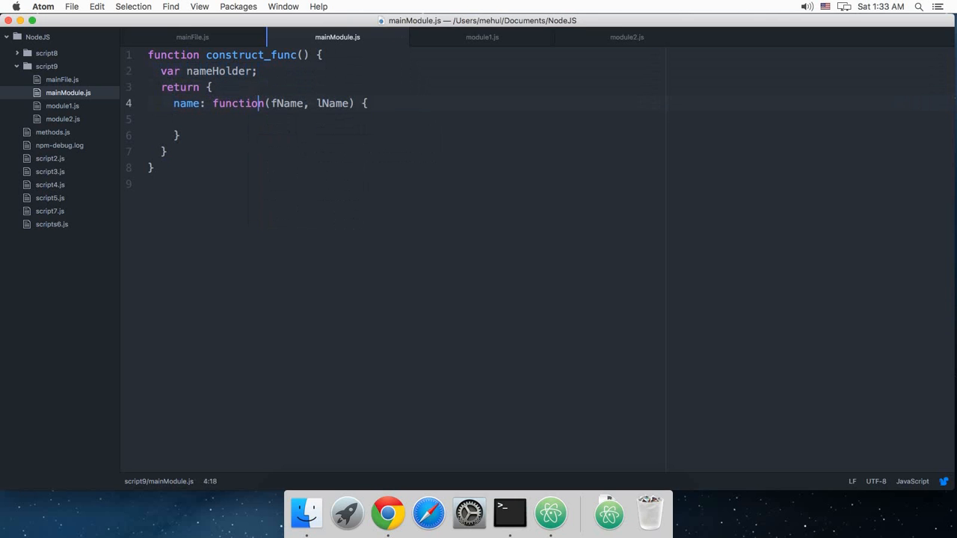
{"action": "type", "text": "name"}
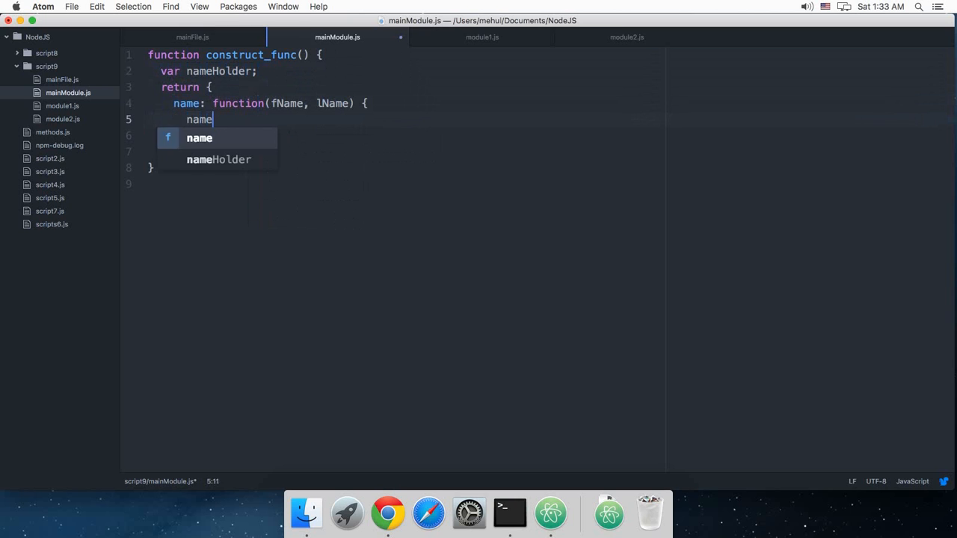
{"action": "type", "text": "Holder = fName + lName;"}
{"action": "left_click", "coordinate": [411, 136]}
{"action": "type", "text": ","}
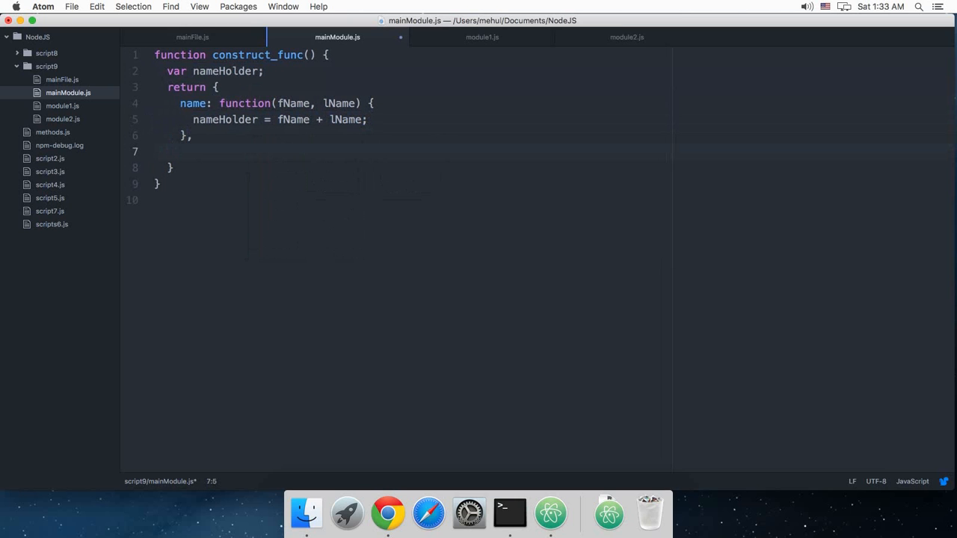
Add consoleLog: function() { console.log(nameHolder); } to the returned object
{"action": "type", "text": "con"}
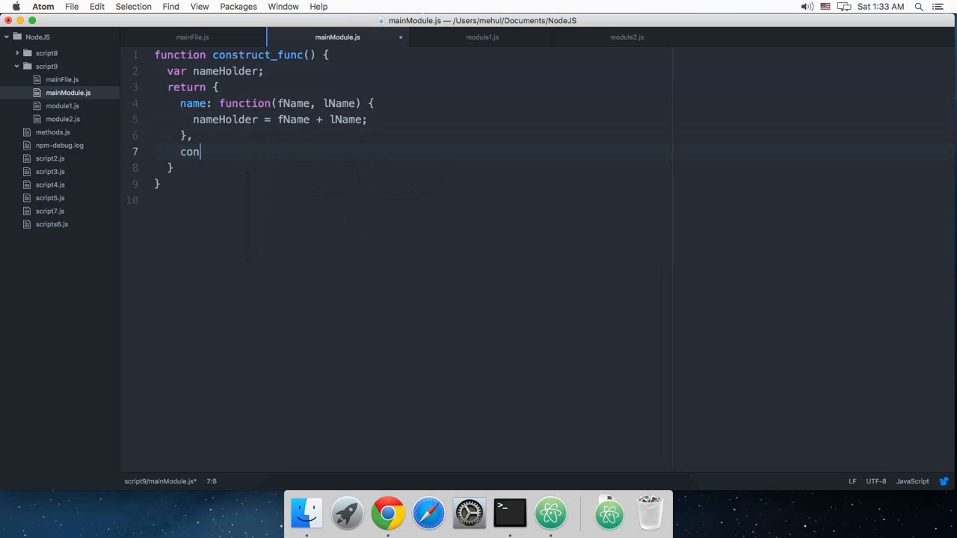
{"action": "type", "text": "soleLog:"}
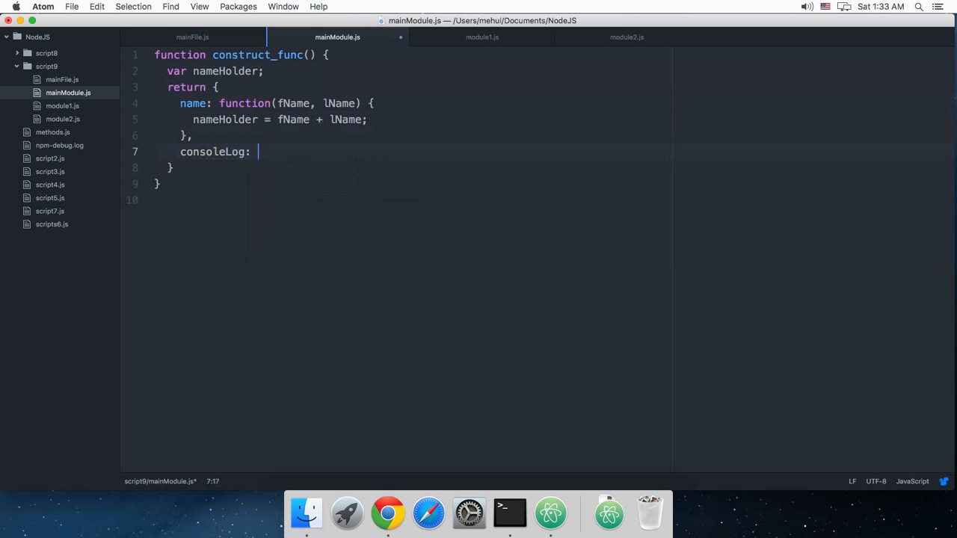
{"action": "type", "text": "function() {"}
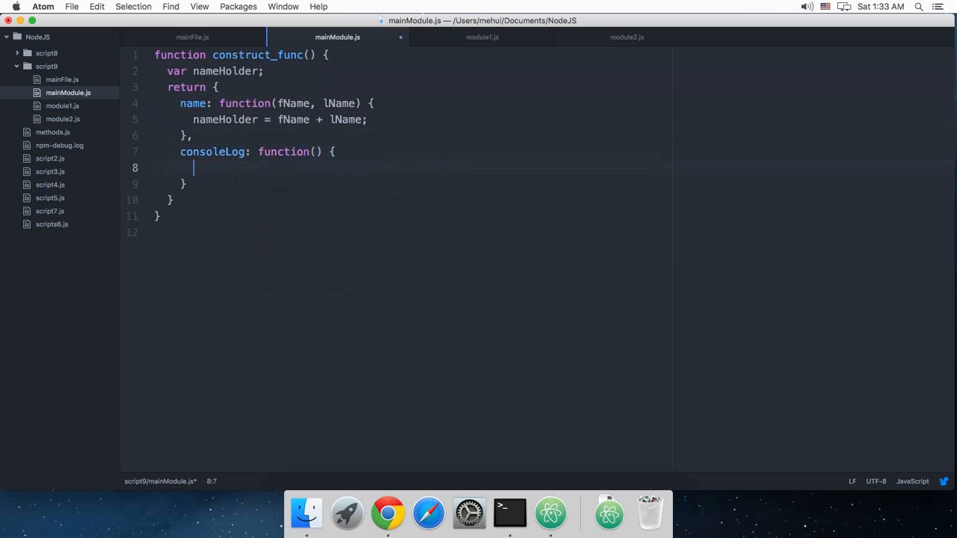
{"action": "type", "text": "console."}
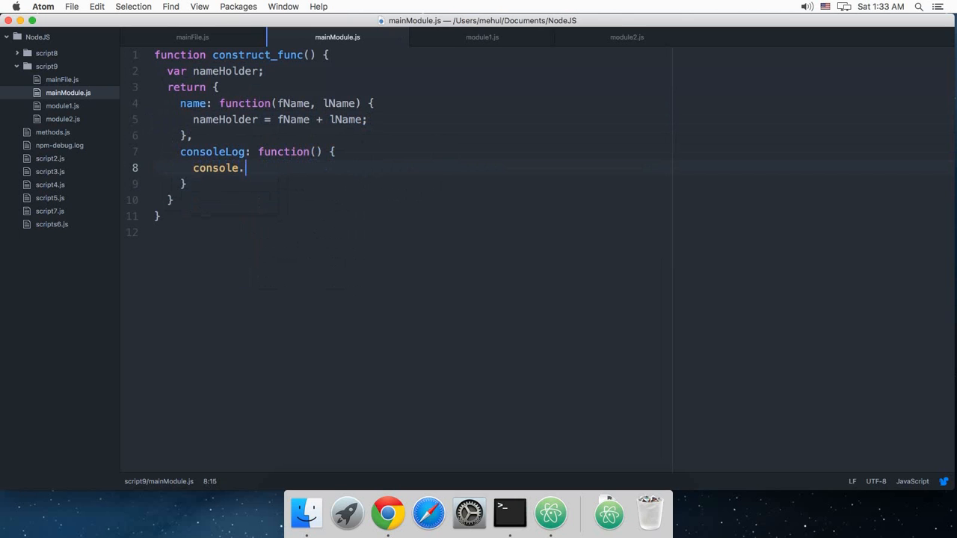
{"action": "type", "text": "log(nameHolder);"}
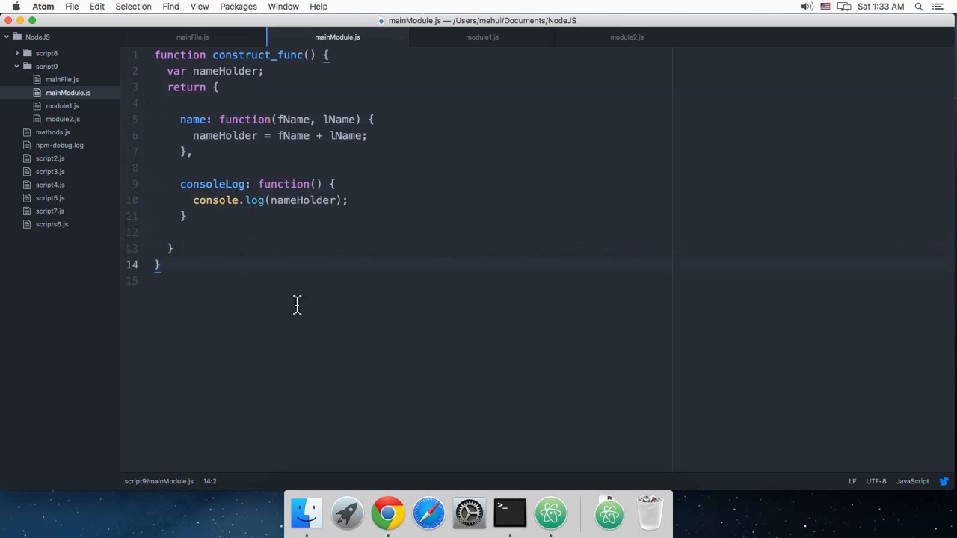
Export construct_func with module.exports at the bottom of the file and save
{"action": "type", "text": "modu"}
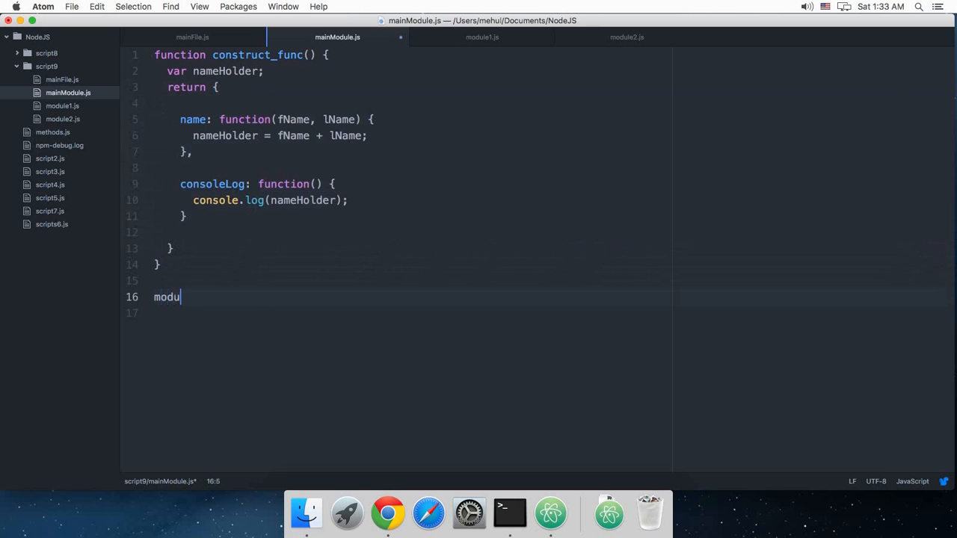
{"action": "type", "text": "le.export"}
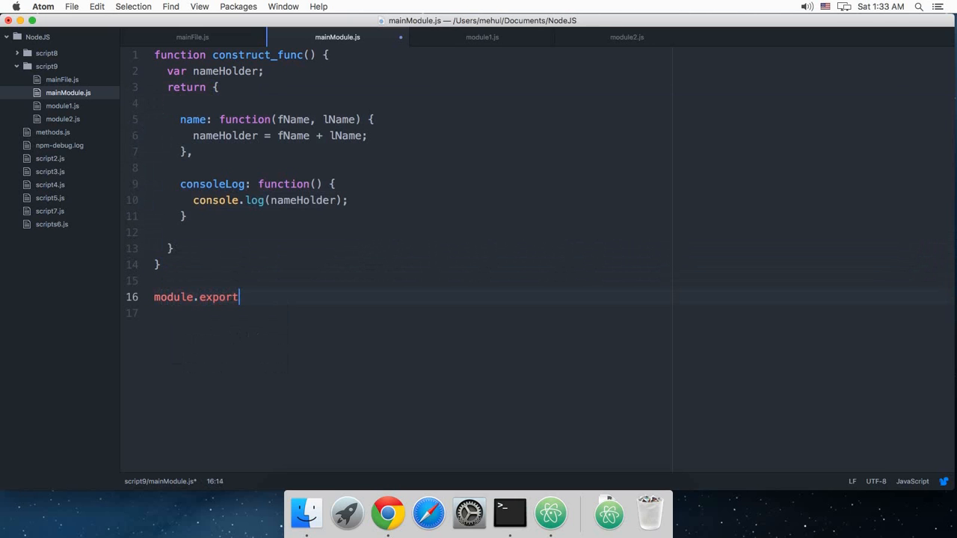
{"action": "type", "text": "s = construct_func;"}
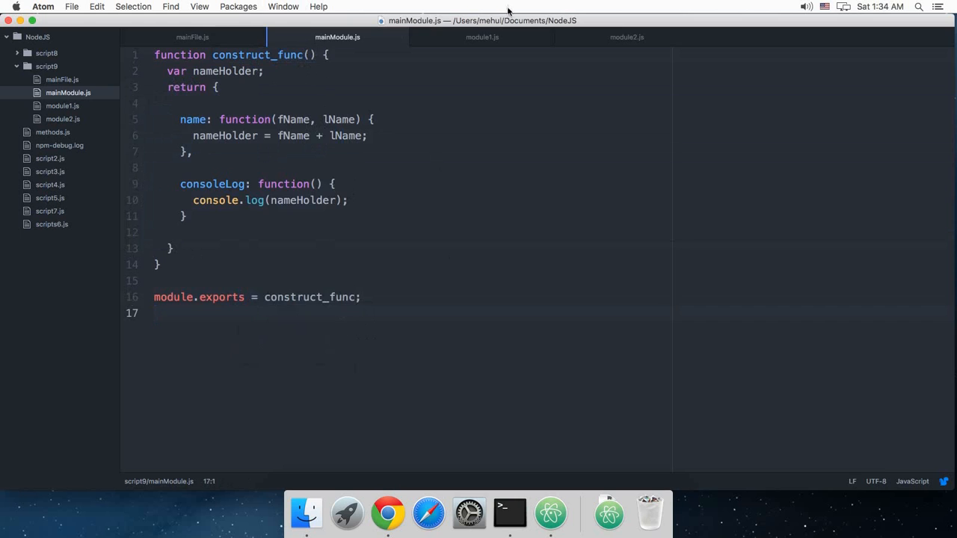
In module1.js, require './mainModule' as mod and create a new mod instance
{"action": "left_click", "coordinate": [482, 36]}
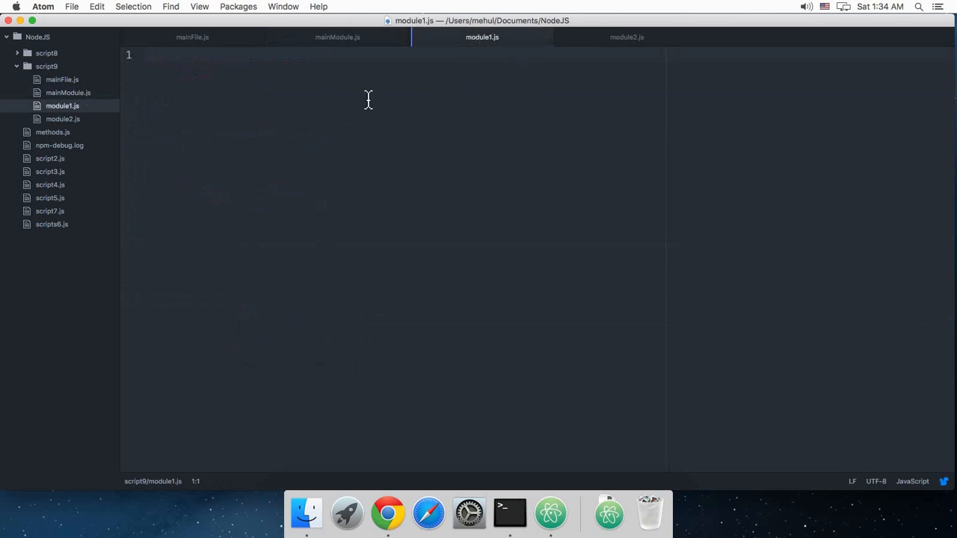
{"action": "type", "text": "require("}
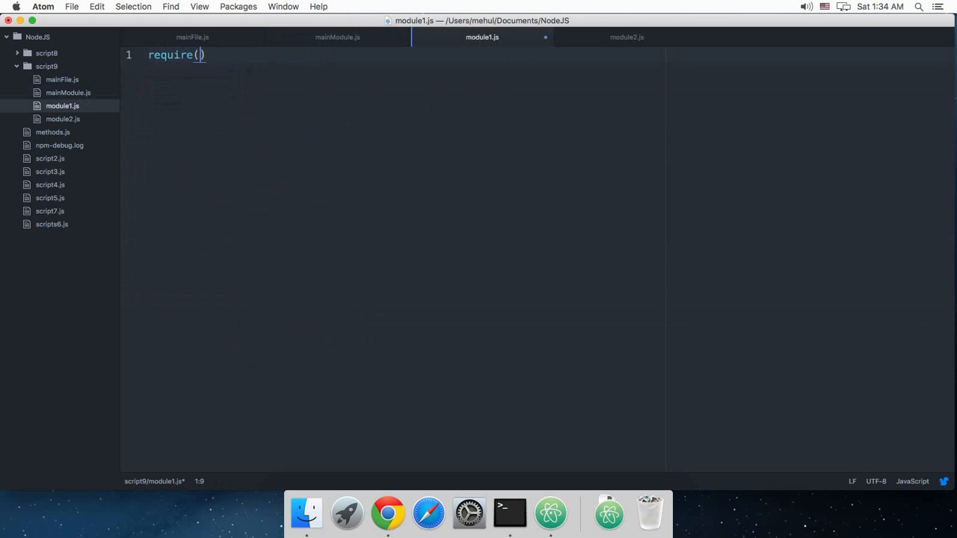
{"action": "type", "text": "'./mai"}
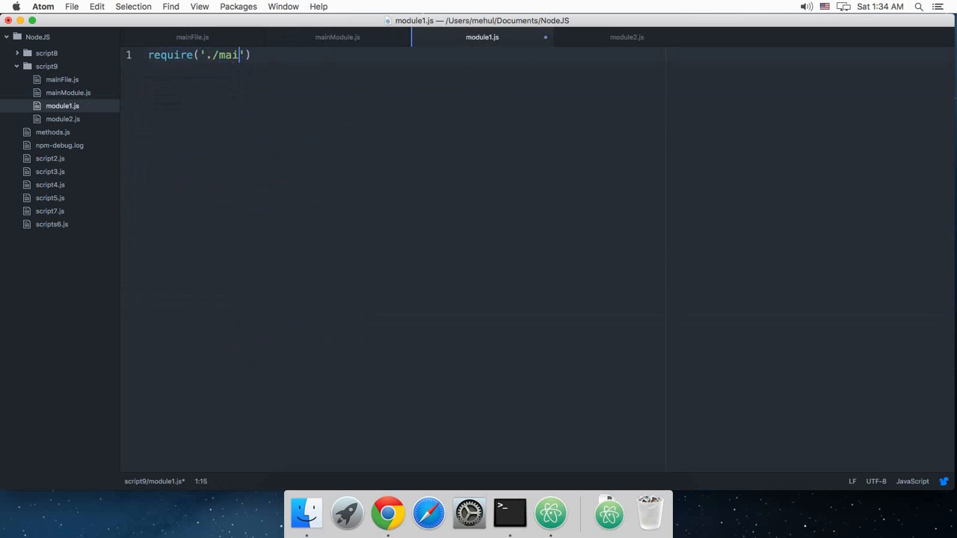
{"action": "type", "text": "nModule"}
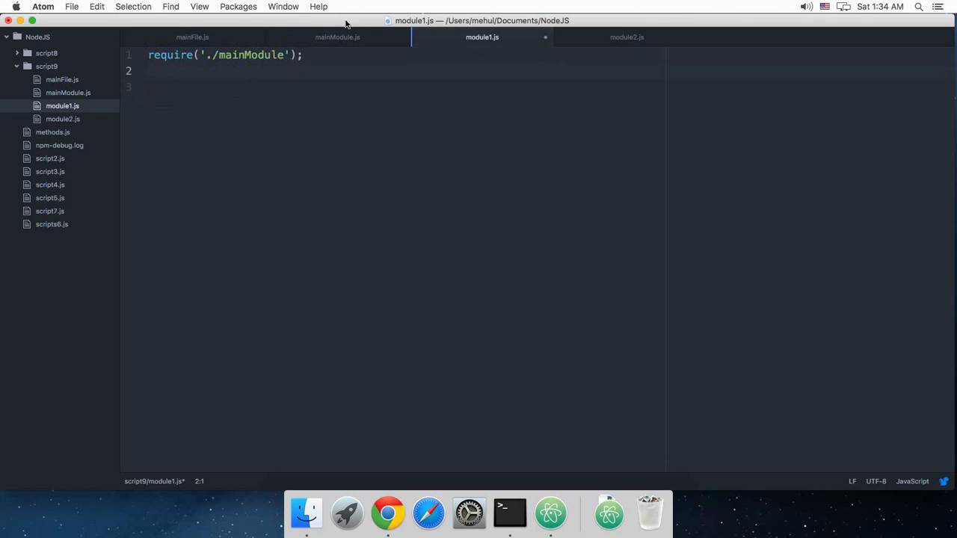
{"action": "type", "text": "var mod ="}
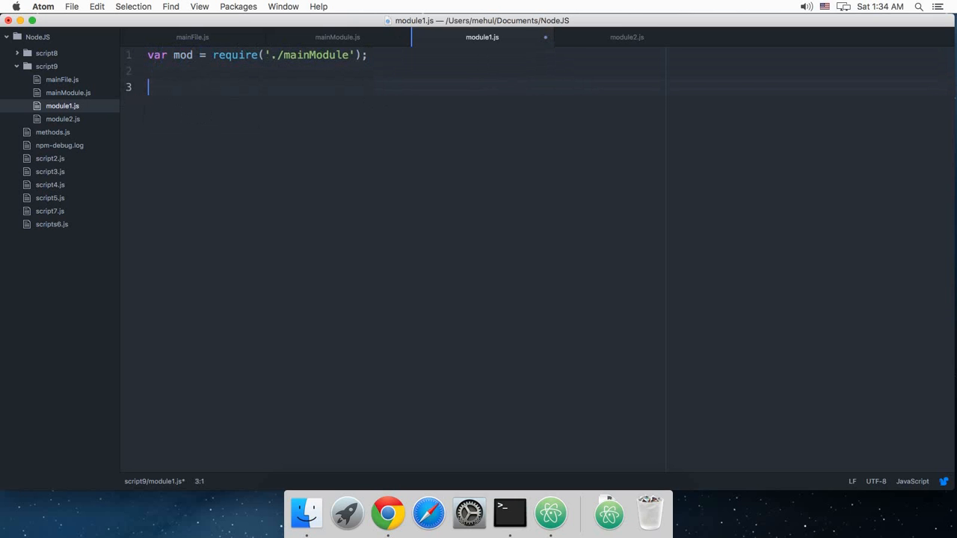
{"action": "type", "text": "var name = new mod"}
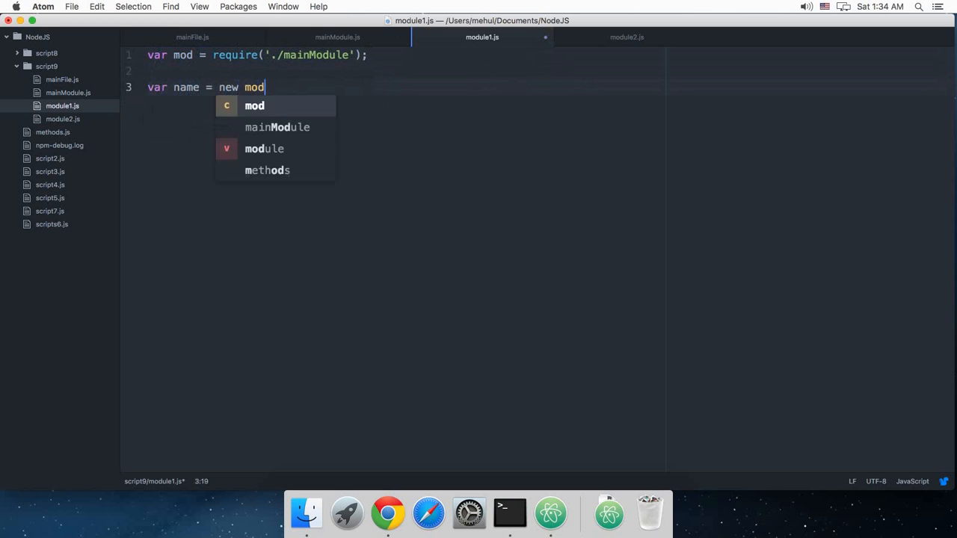
{"action": "left_click", "coordinate": [337, 37]}
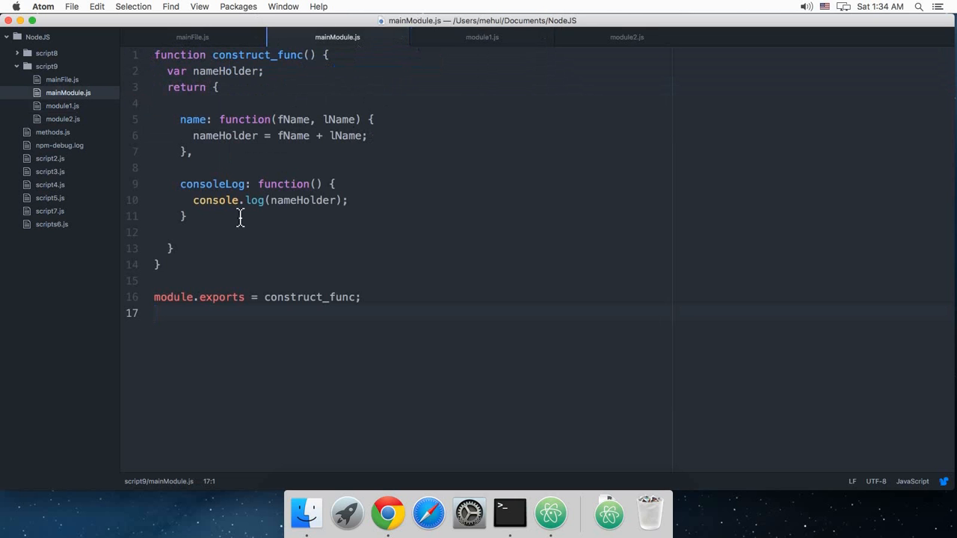
{"action": "left_click", "coordinate": [482, 37]}
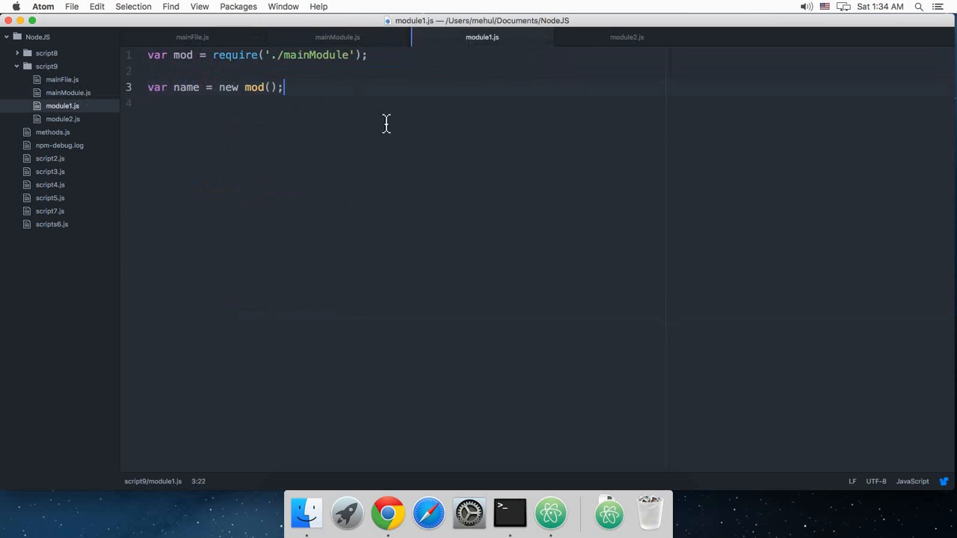
Call mod.name('Mehul','Mohan') and mod.consoleLog() in module1.js
{"action": "type", "text": "mod.n"}
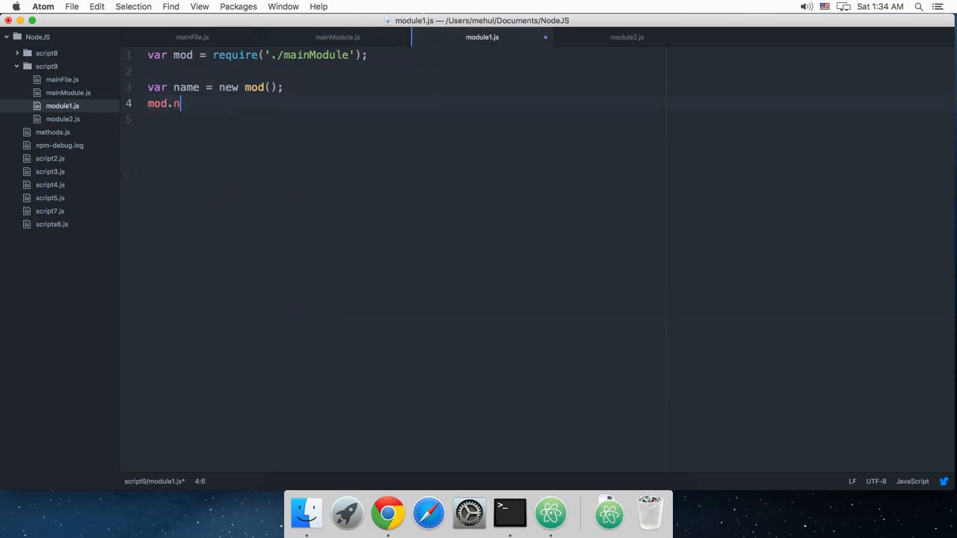
{"action": "left_click", "coordinate": [337, 37]}
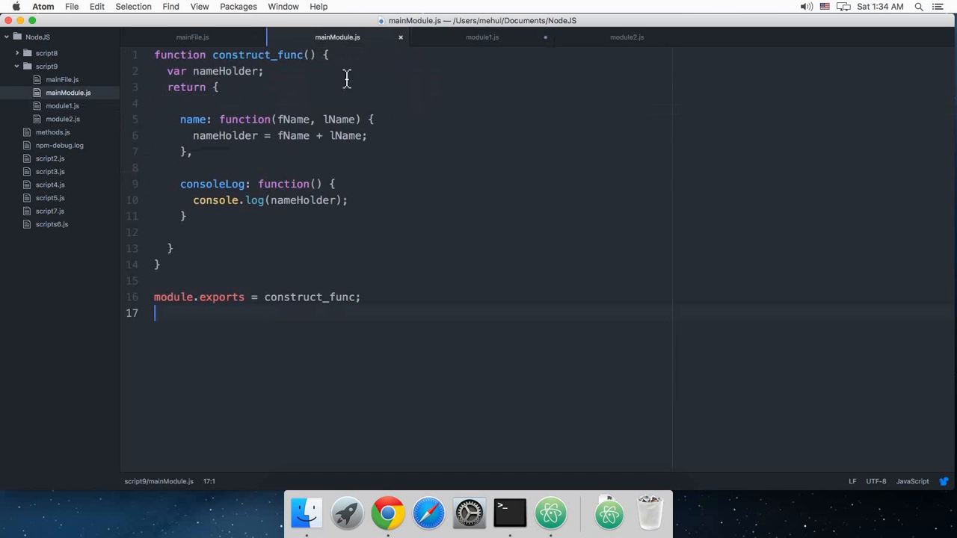
{"action": "left_click", "coordinate": [482, 37]}
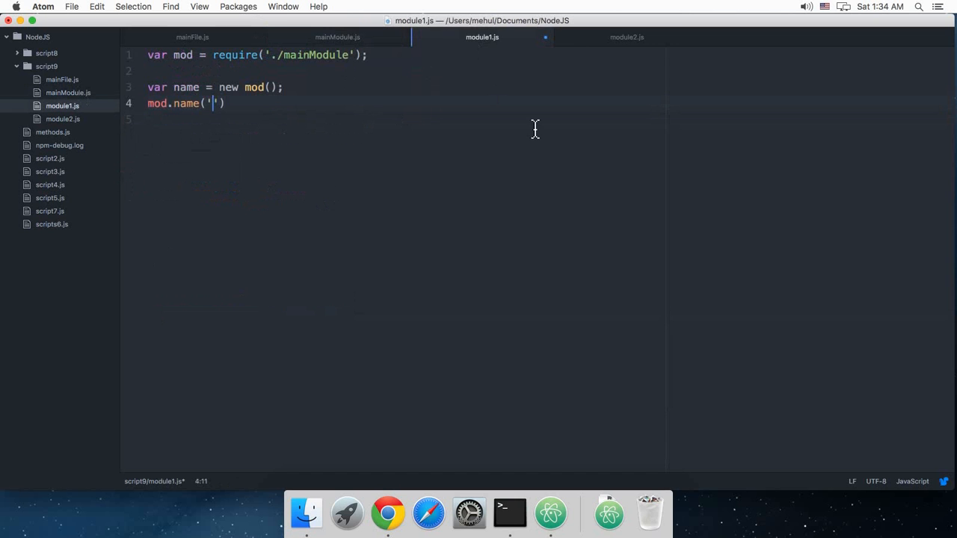
{"action": "type", "text": "Mehul',"}
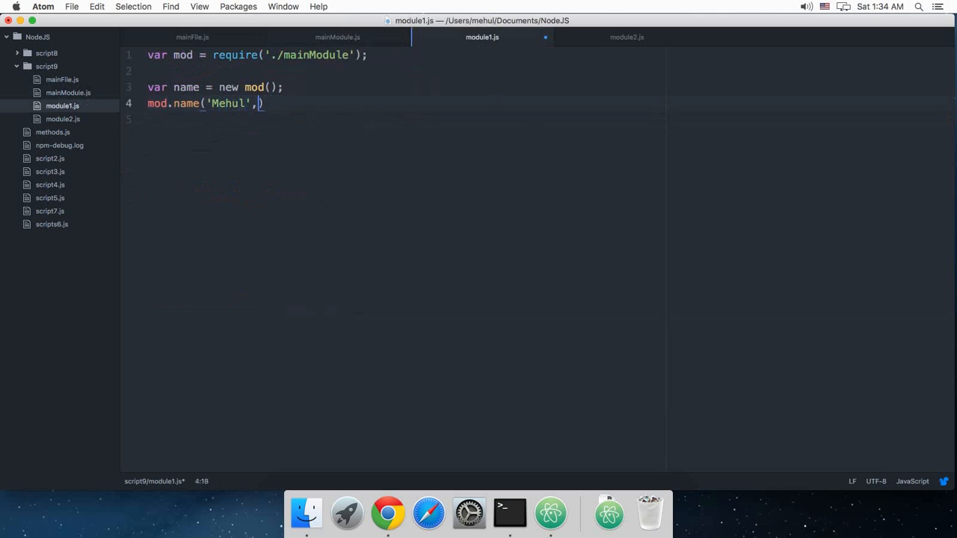
{"action": "type", "text": "'Mohan'"}
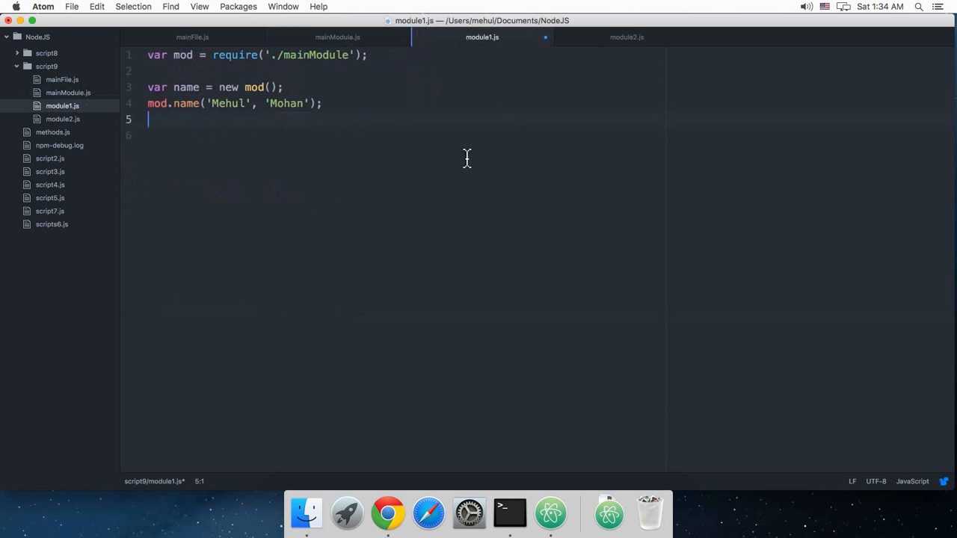
{"action": "type", "text": "mod.consoleLog();"}
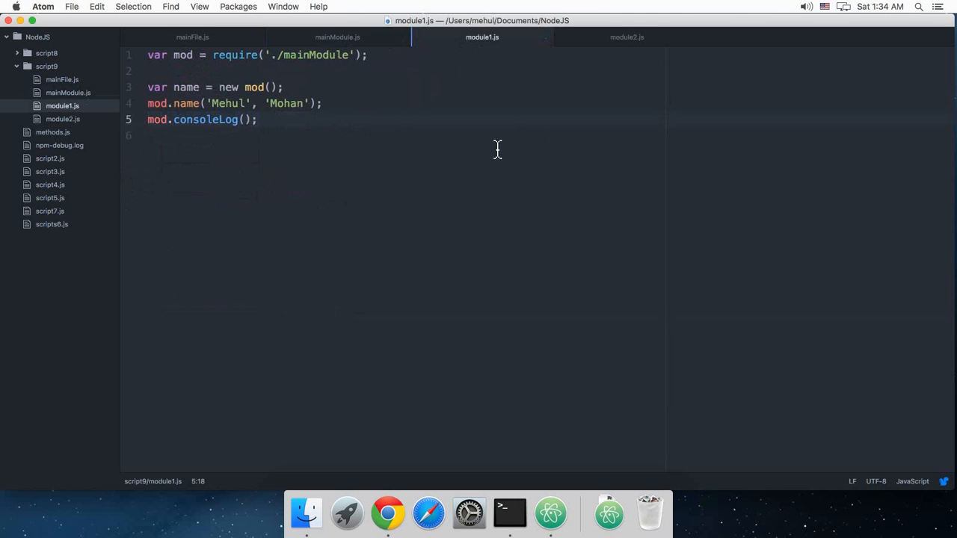
{"action": "left_click", "coordinate": [627, 37]}
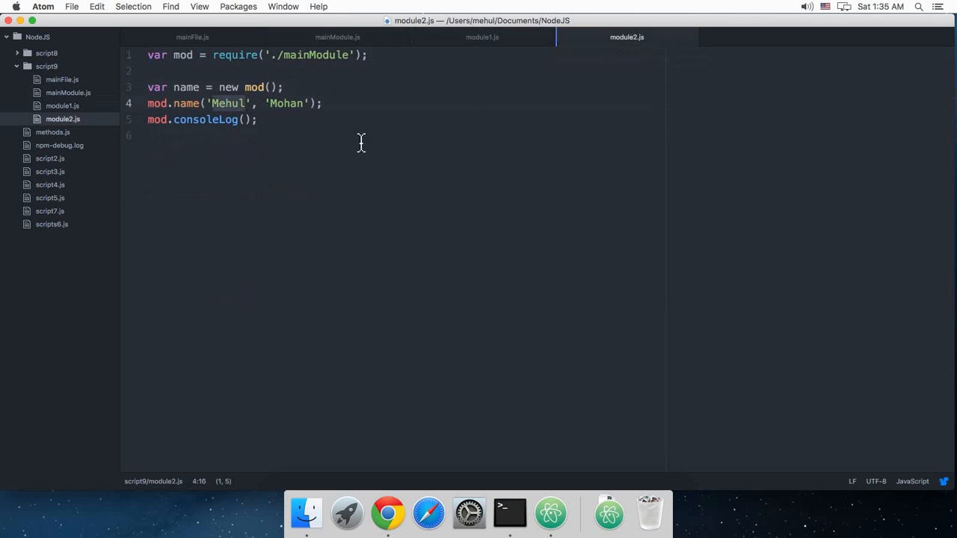
Change module2.js's names to 'Nitish','Agarwal' and insert ' ' between fName and lName
{"action": "type", "text": "Nit"}
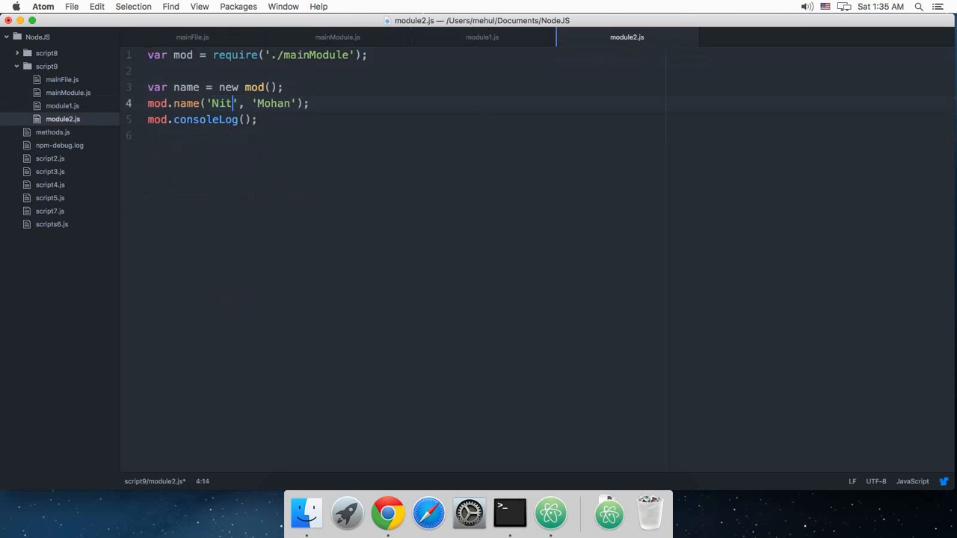
{"action": "type", "text": "ish"}
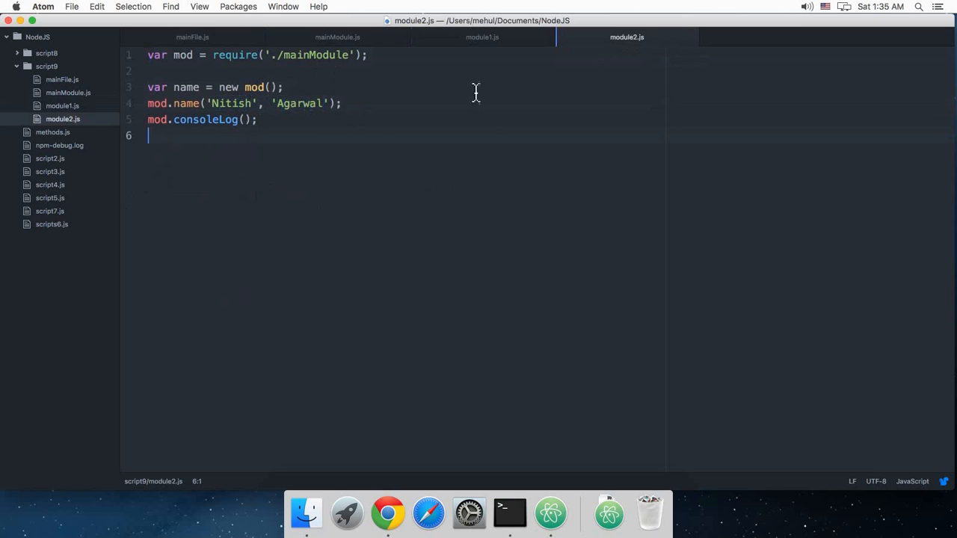
{"action": "left_click", "coordinate": [338, 36]}
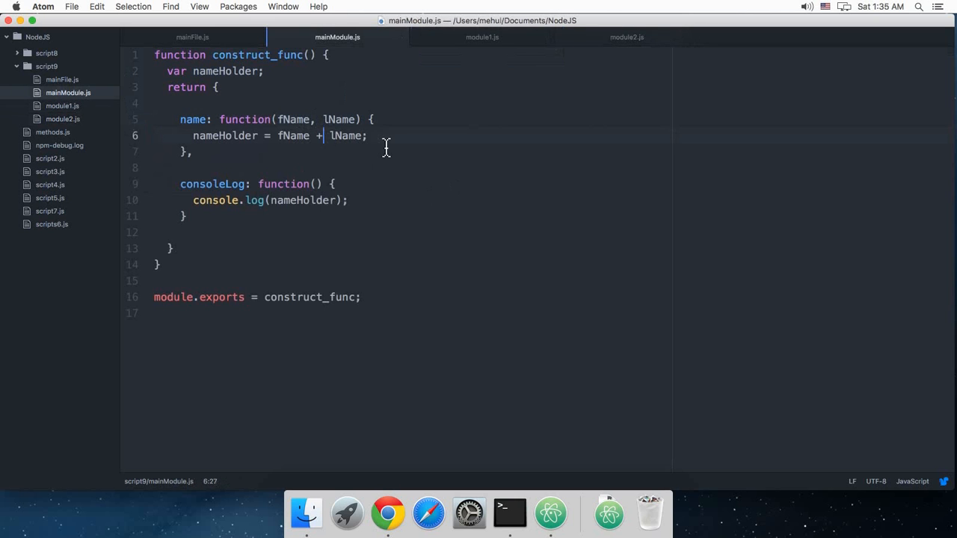
{"action": "type", "text": "''"}
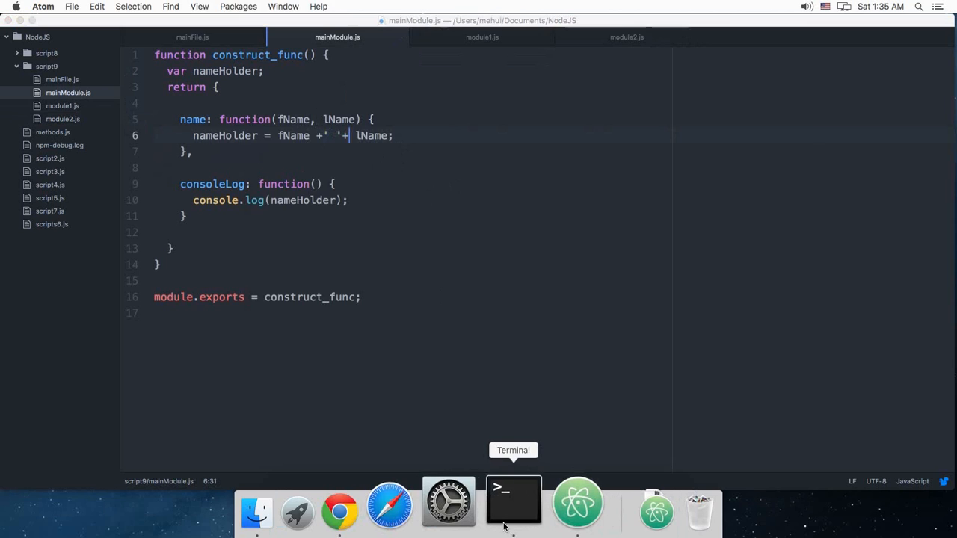
Run node mainFile.js in Terminal, which fails with mod.name is not a function
{"action": "left_click", "coordinate": [514, 501]}
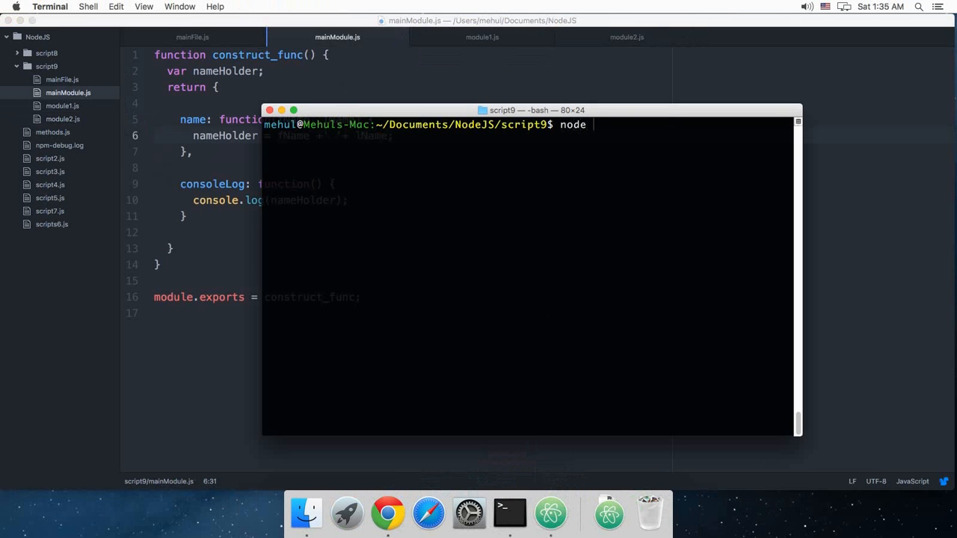
{"action": "type", "text": "main"}
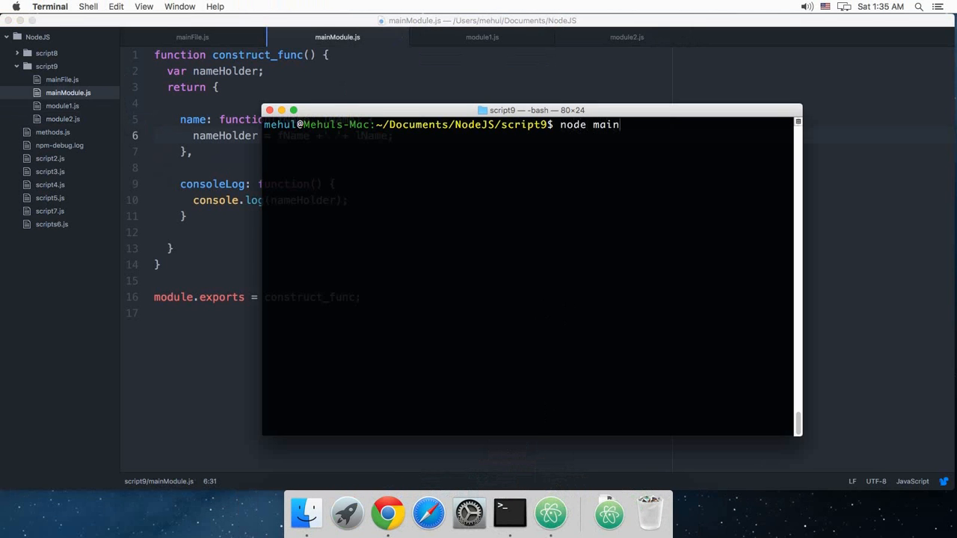
{"action": "type", "text": "File.js"}
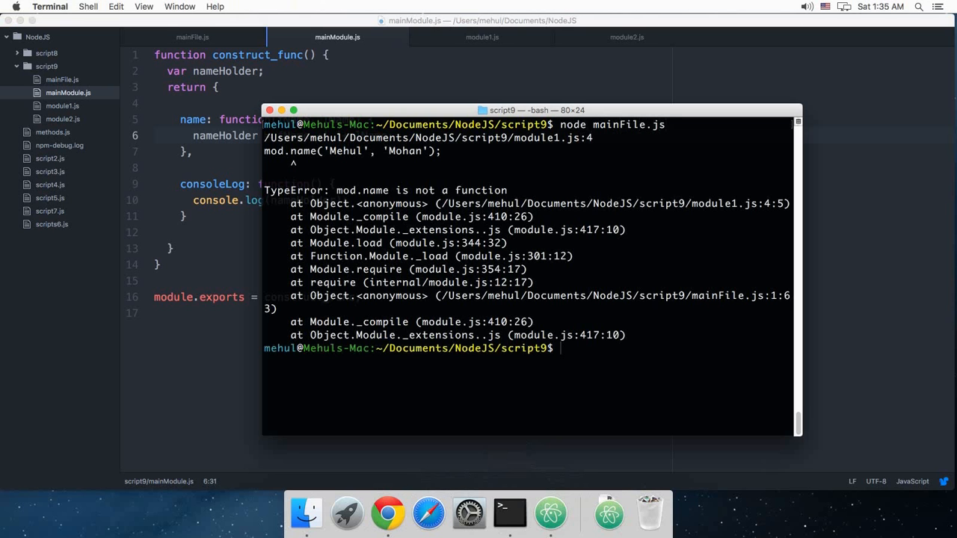
{"action": "mouse_move", "coordinate": [552, 320]}
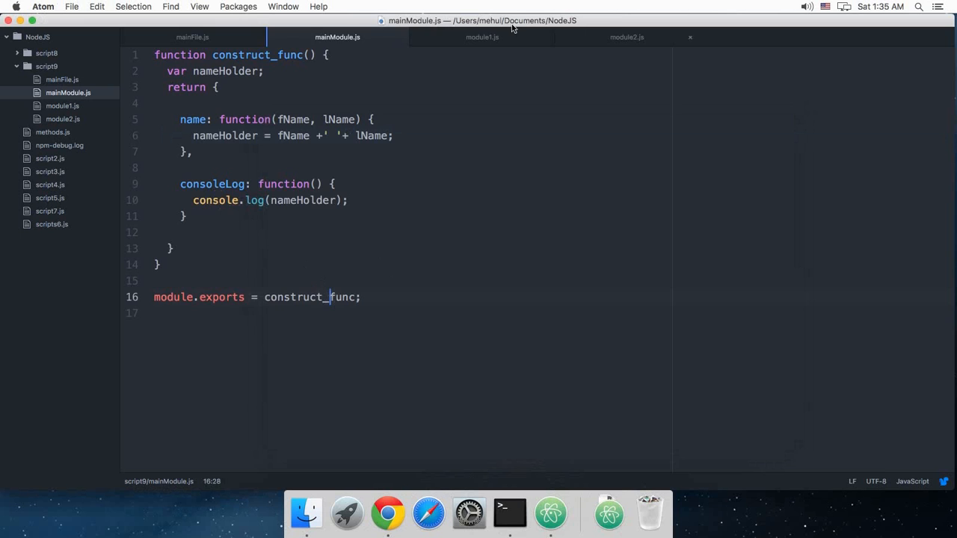
Replace mod. with name. on the name and consoleLog calls in module1.js and module2.js
{"action": "left_click", "coordinate": [481, 36]}
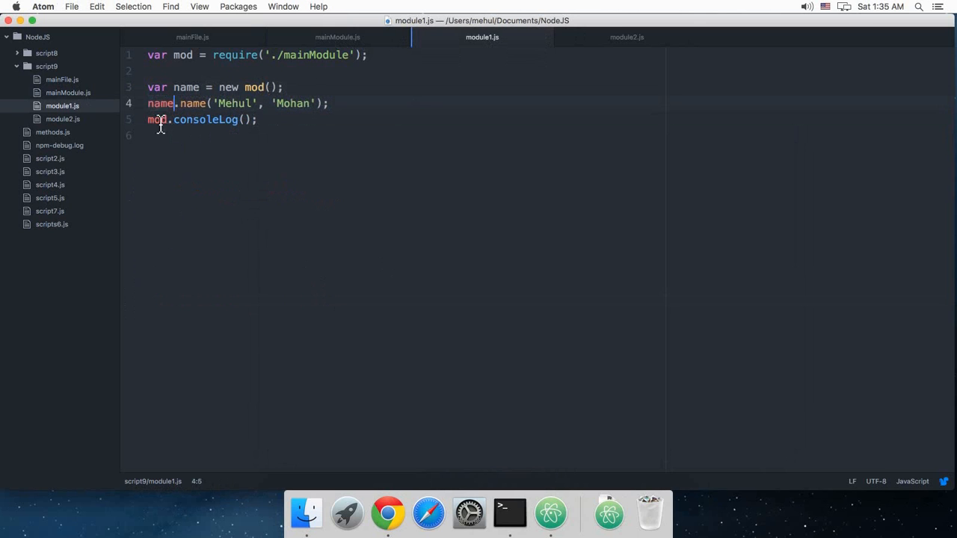
{"action": "left_click", "coordinate": [627, 37]}
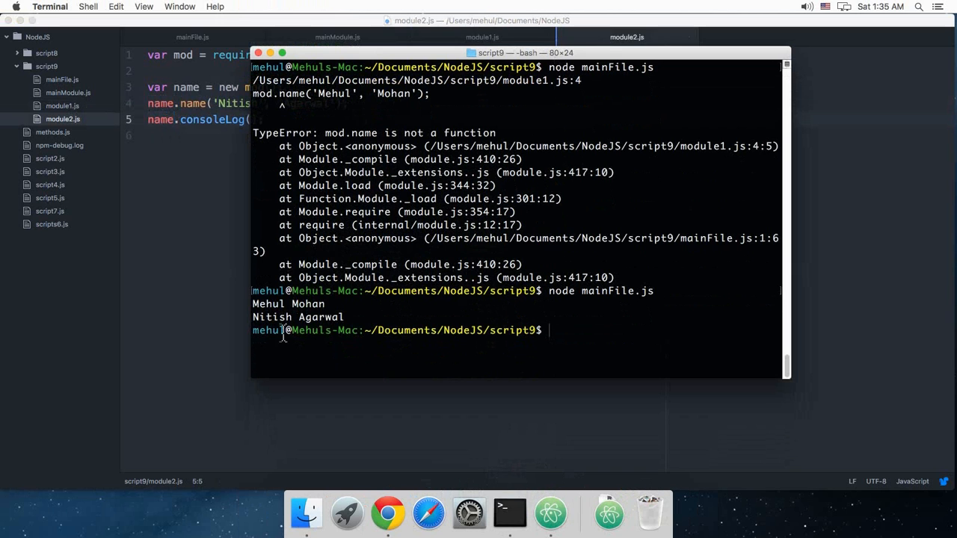
{"action": "double_click", "coordinate": [298, 317]}
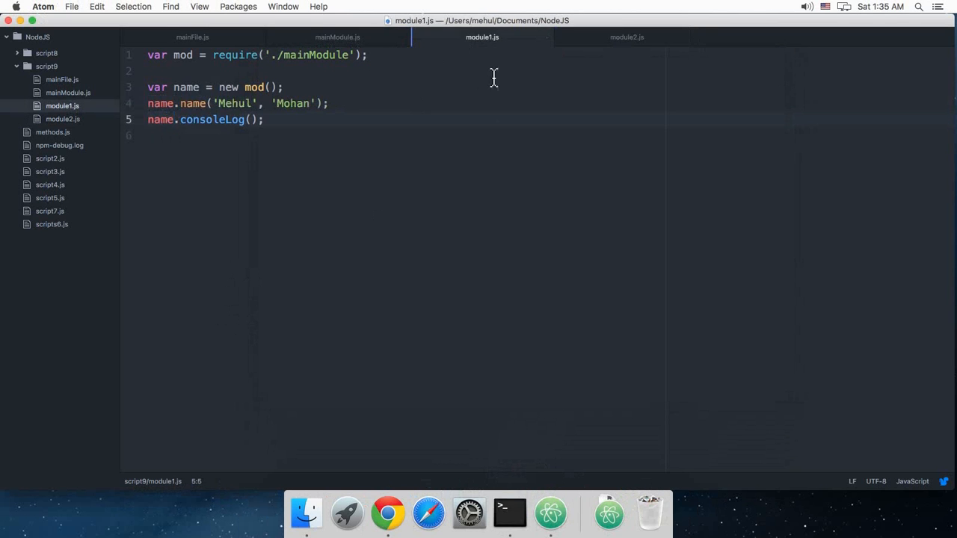
Walk through construct_func in mainModule.js: the export, name function and returned object
{"action": "left_click", "coordinate": [337, 36]}
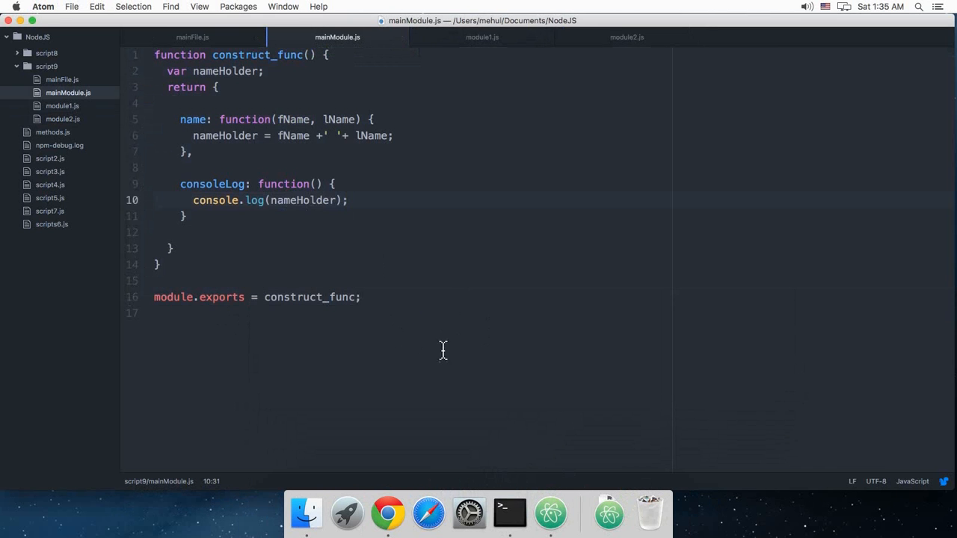
{"action": "left_click", "coordinate": [361, 297]}
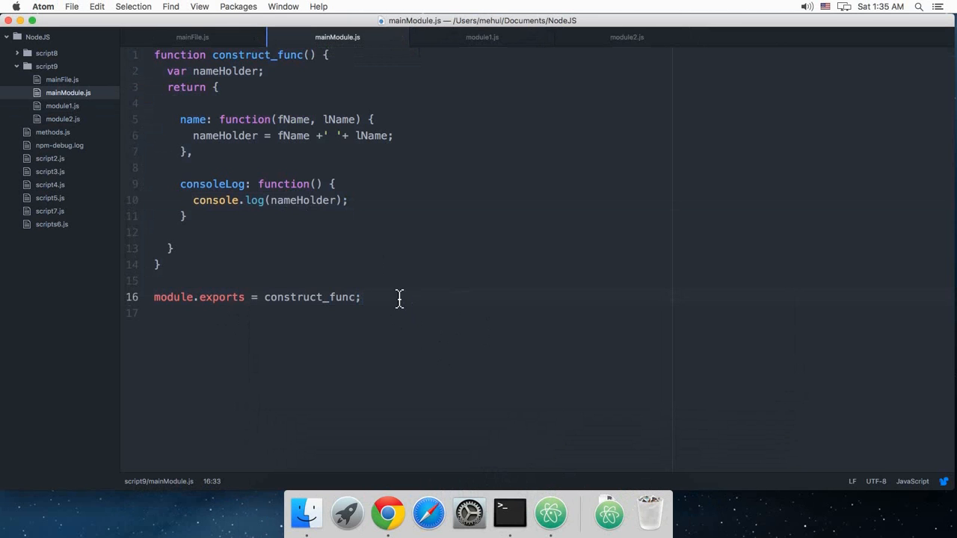
{"action": "left_click", "coordinate": [362, 297]}
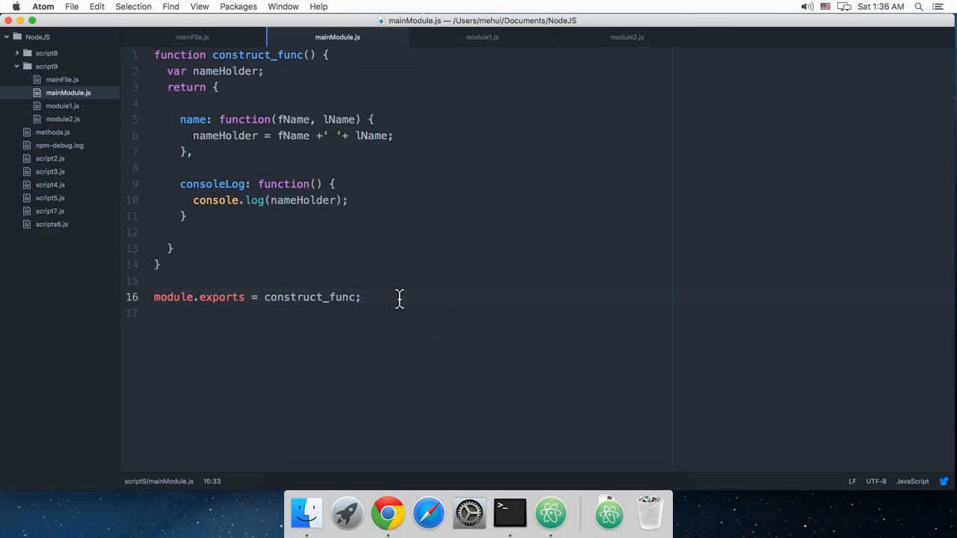
{"action": "left_click", "coordinate": [362, 297]}
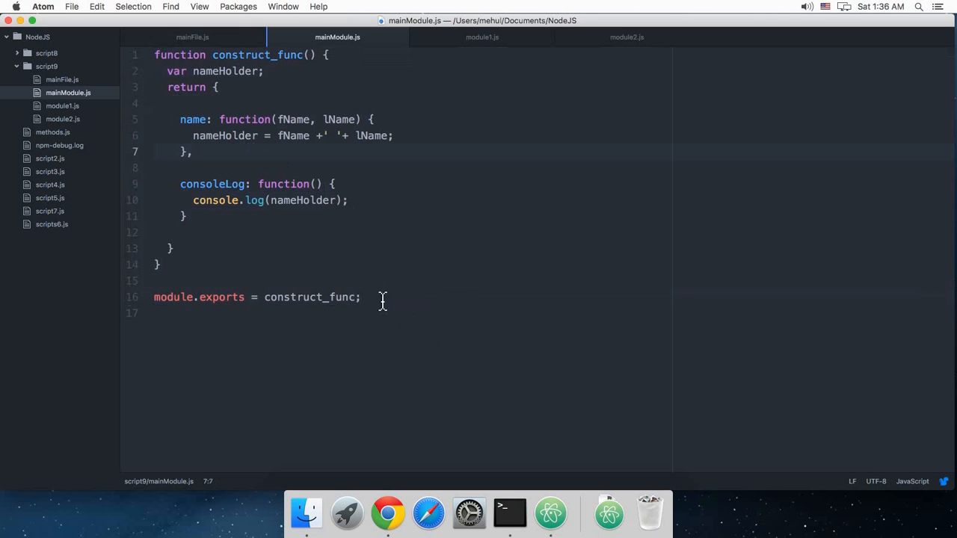
{"action": "left_click", "coordinate": [234, 232]}
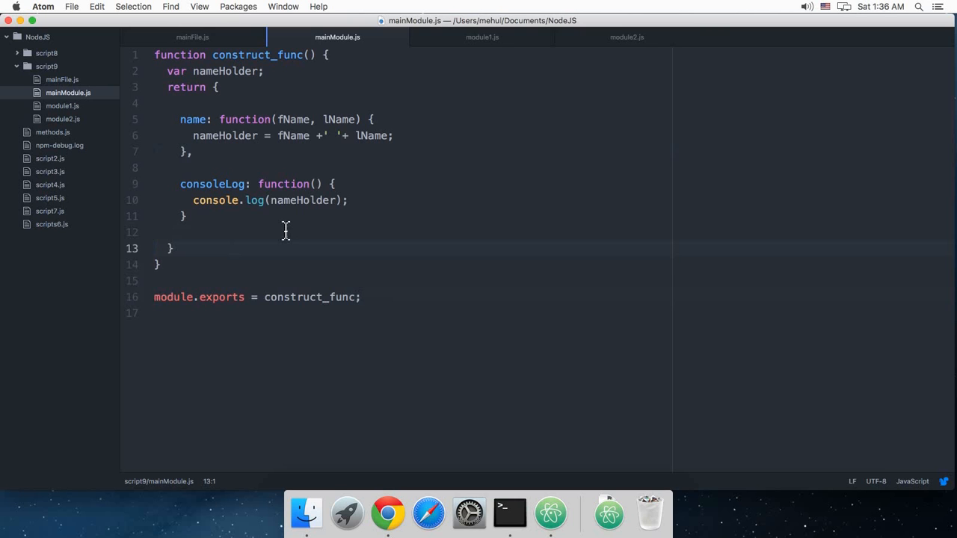
{"action": "left_click", "coordinate": [156, 249]}
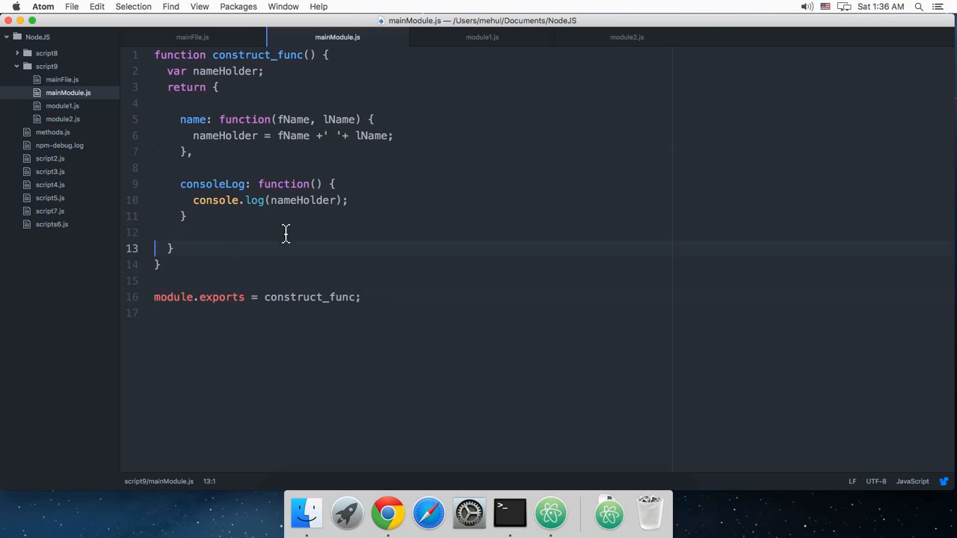